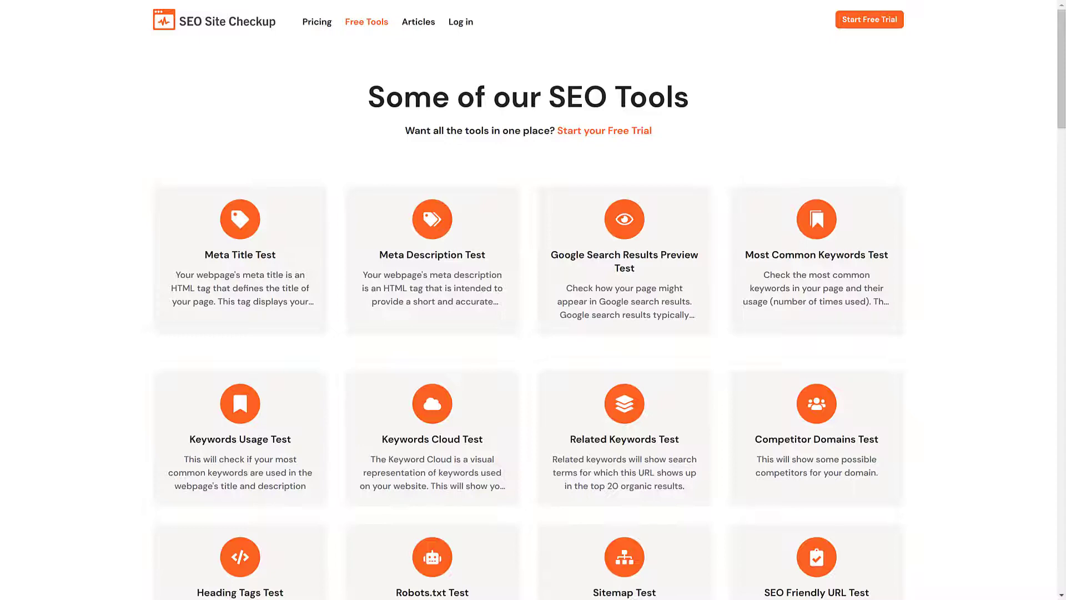
- Scroll down through the SEO Site Checkup Free Tools overview page
{"action": "scroll", "scroll_direction": "down", "scroll_amount": 3}
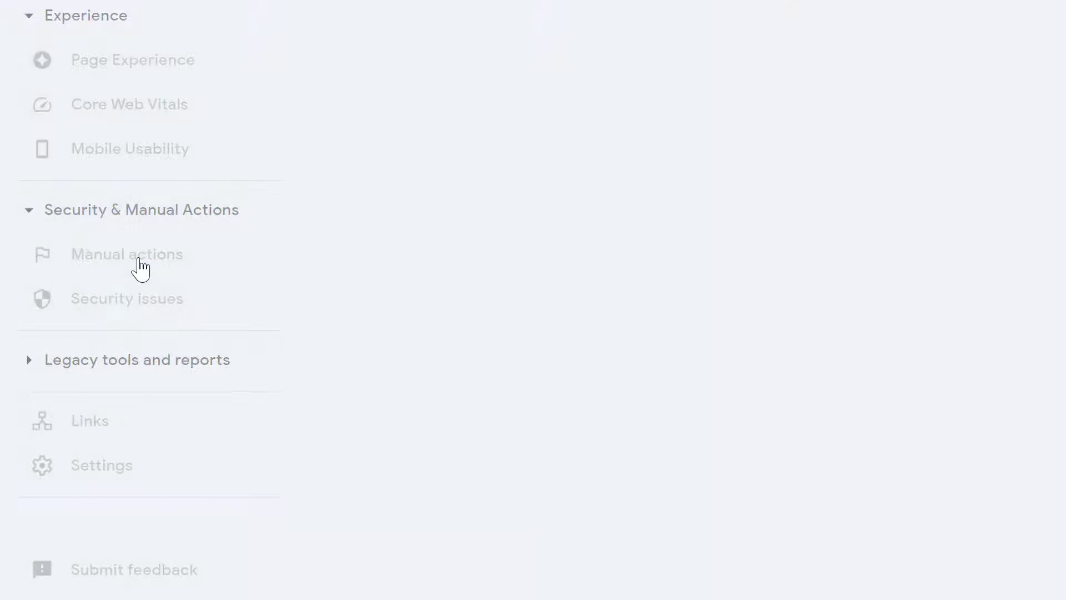
- View the Manual actions report in Google Search Console
{"action": "left_click", "coordinate": [126, 253]}
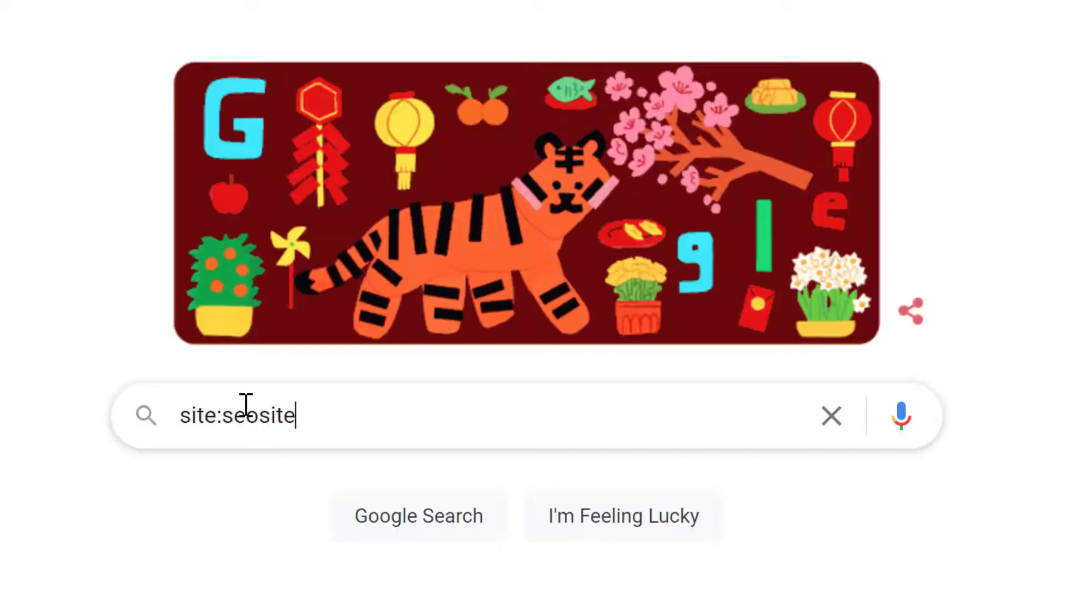
- Complete and run the Google query site:seositecheckup.com to list its indexed pages
{"action": "type", "text": "checkup.com"}
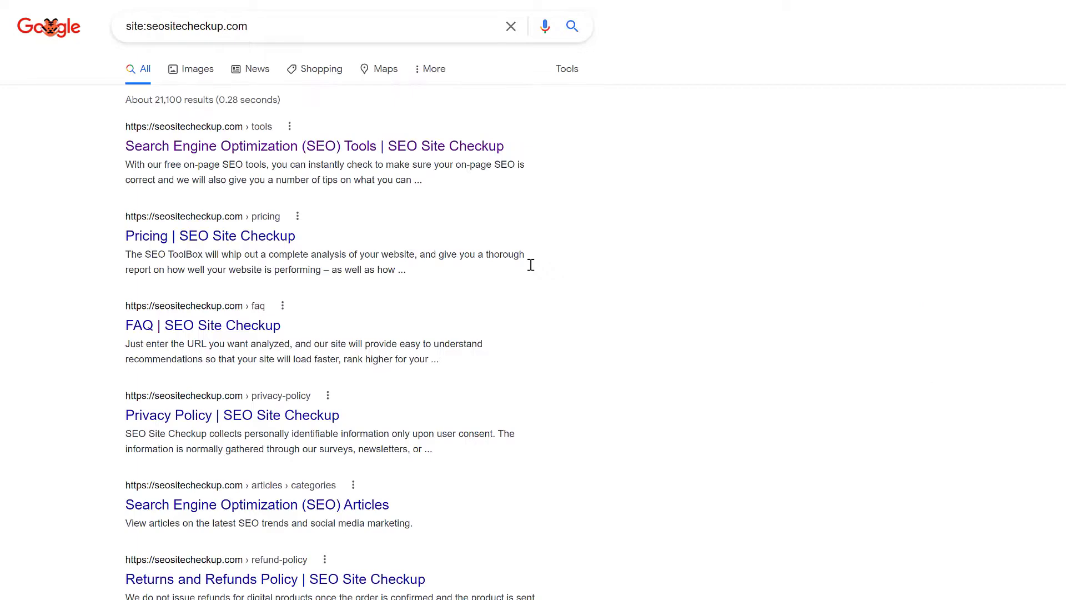
{"action": "mouse_move", "coordinate": [728, 295]}
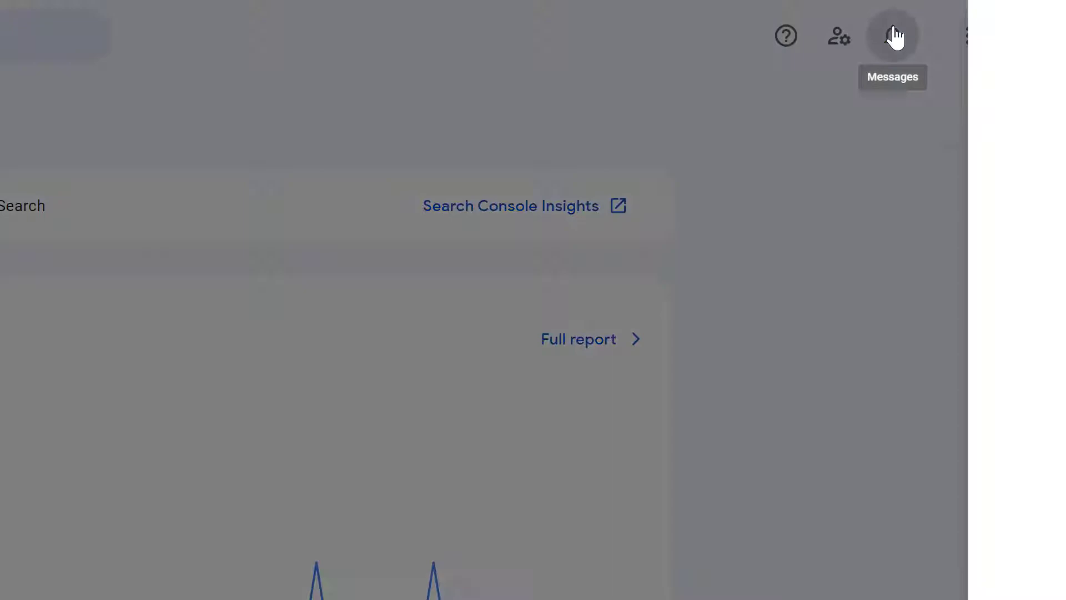
- Check the property's messages and expand the Security & Manual Actions reports
{"action": "left_click", "coordinate": [892, 36]}
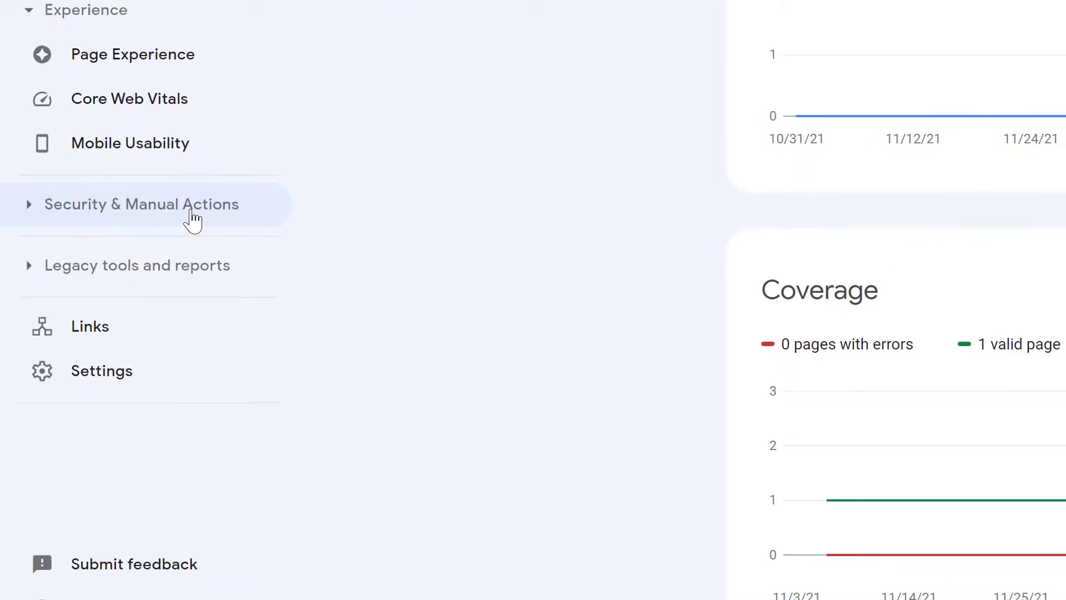
{"action": "left_click", "coordinate": [141, 205]}
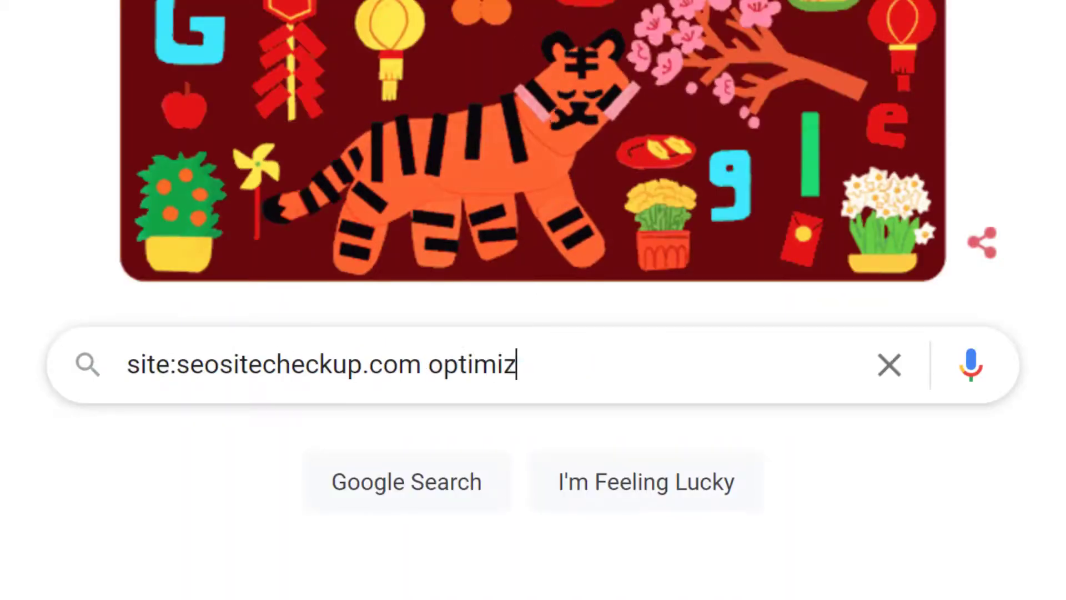
- Search site:seositecheckup.com optimization, then SEO Site Checkup, and go to prchecker.info
{"action": "key", "text": "enter"}
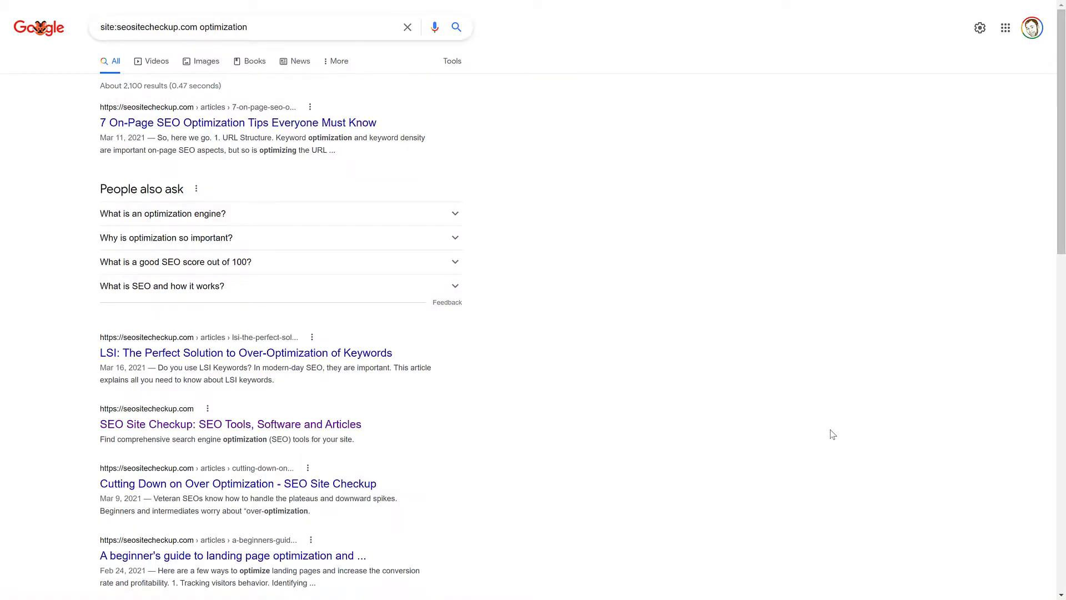
{"action": "left_click", "coordinate": [201, 27]}
{"action": "type", "text": "SEO Site Checku"}
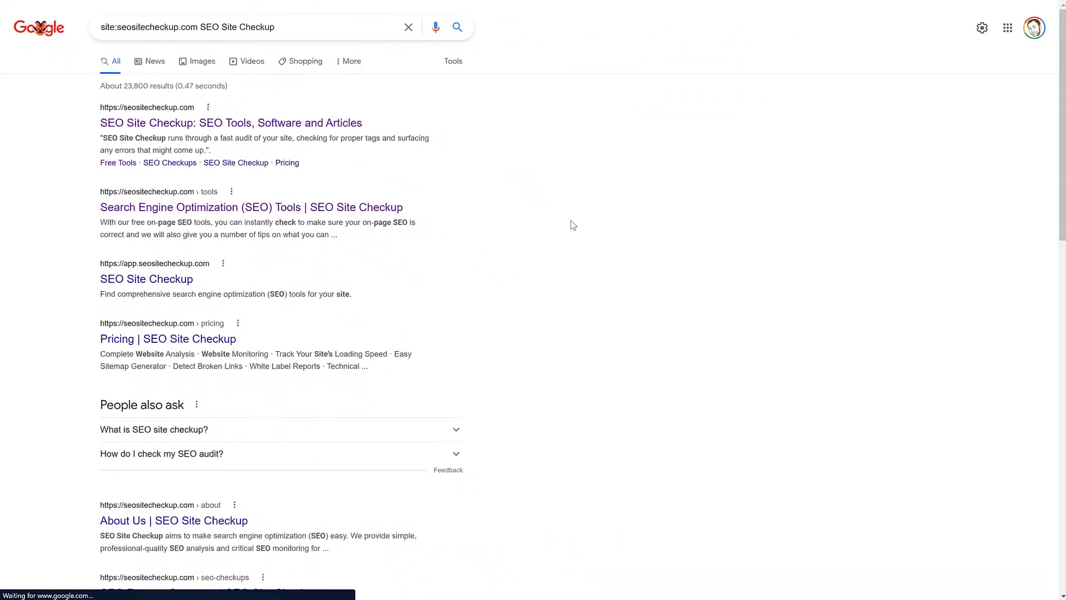
{"action": "left_click", "coordinate": [231, 123]}
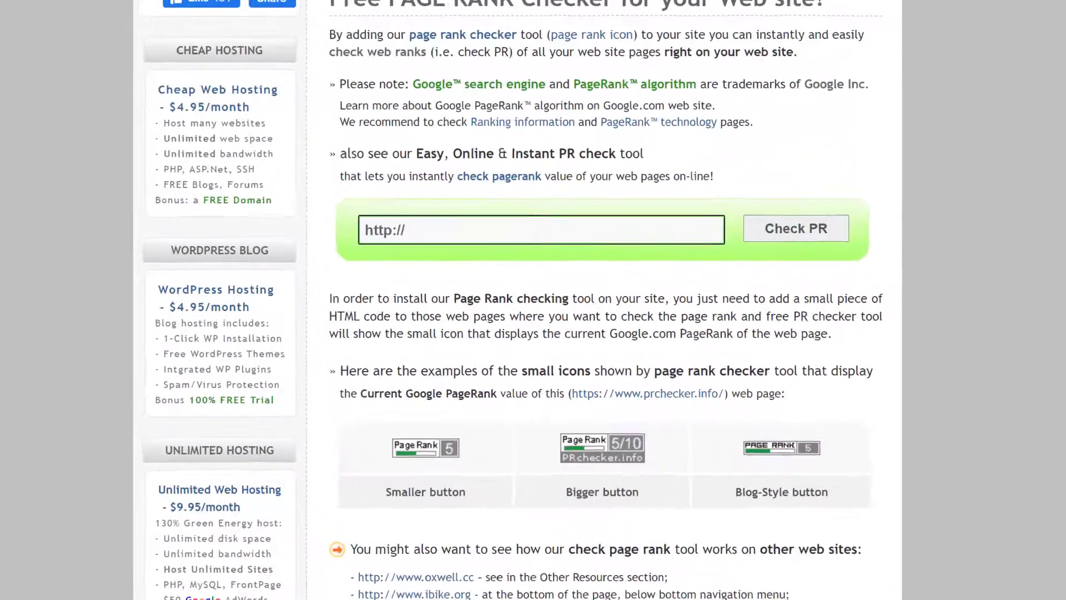
{"action": "type", "text": "https://seositecheckup"}
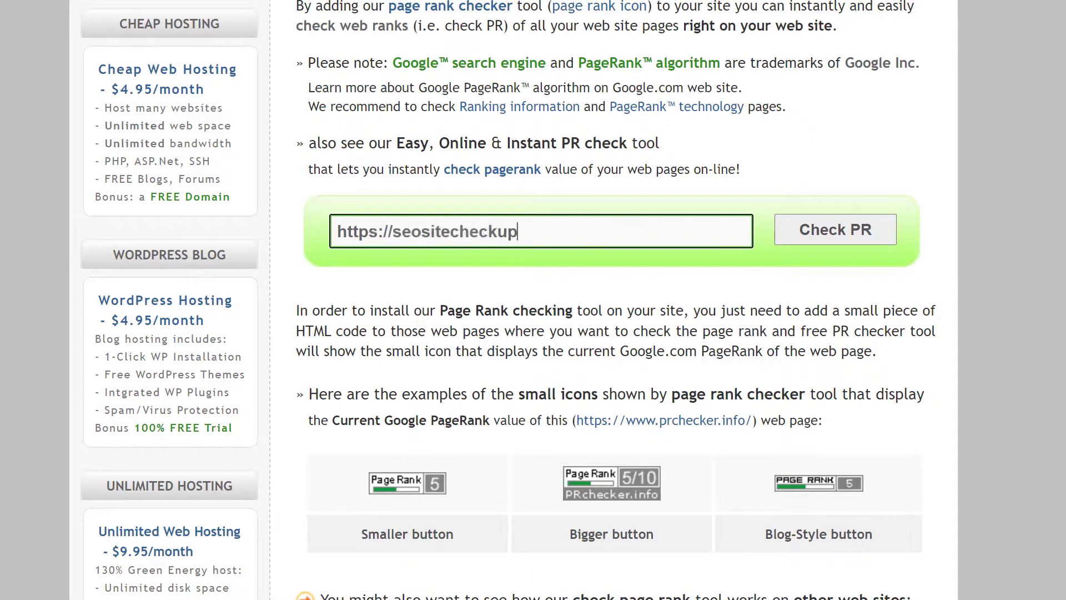
{"action": "type", "text": ".com"}
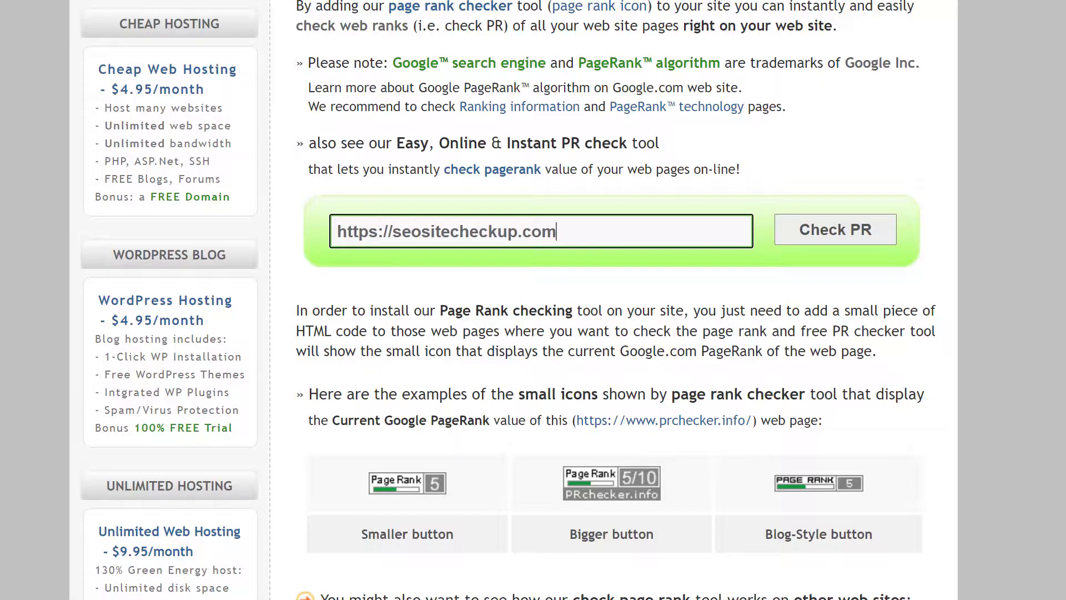
{"action": "left_click", "coordinate": [834, 229]}
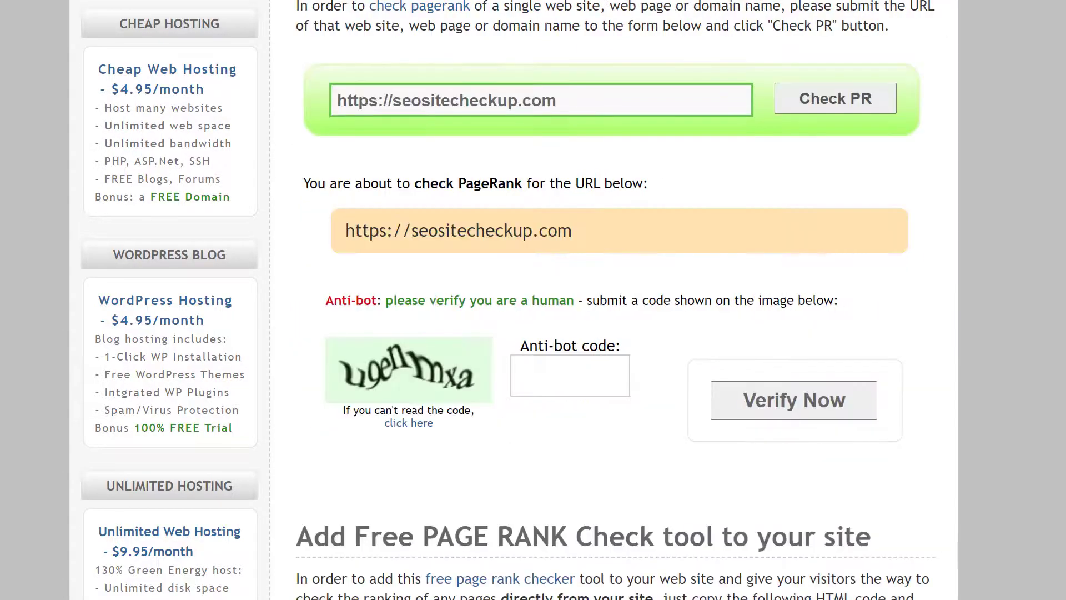
- Begin entering the anti-bot captcha code as 'u9'
{"action": "left_click", "coordinate": [568, 374]}
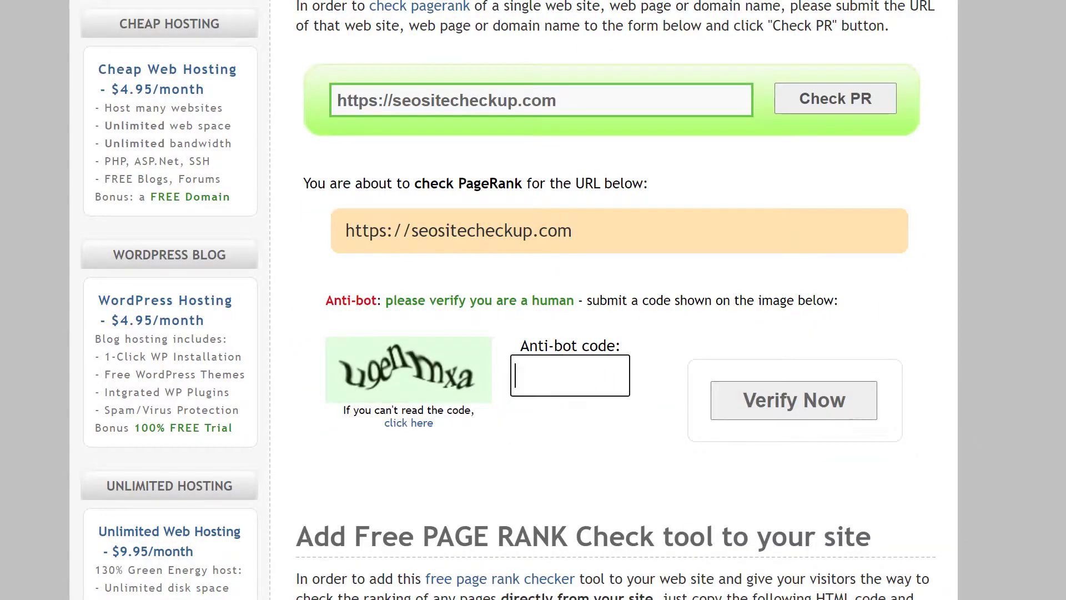
{"action": "type", "text": "u9"}
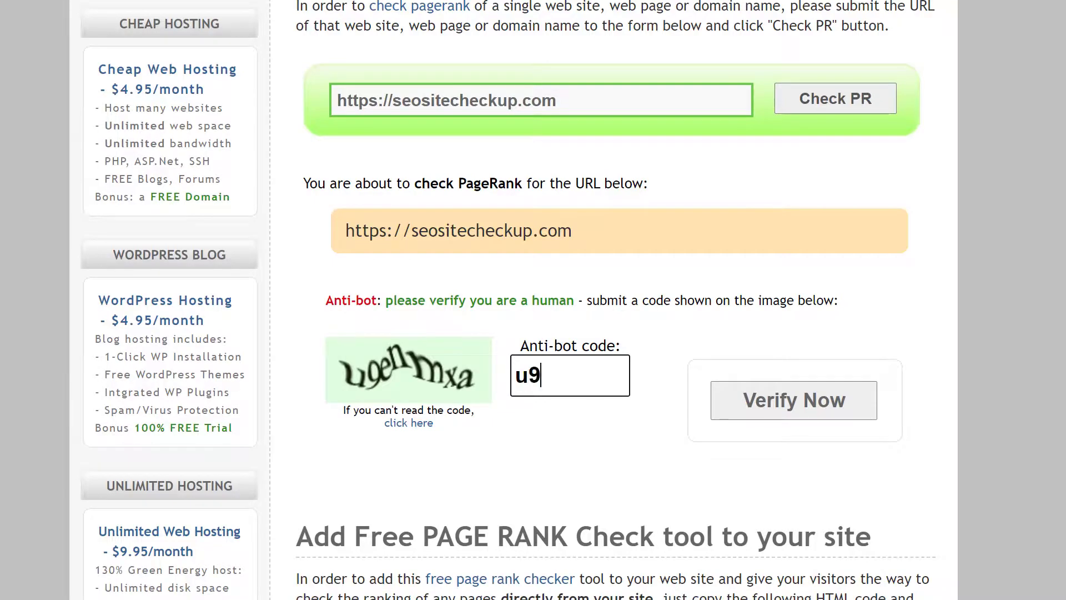